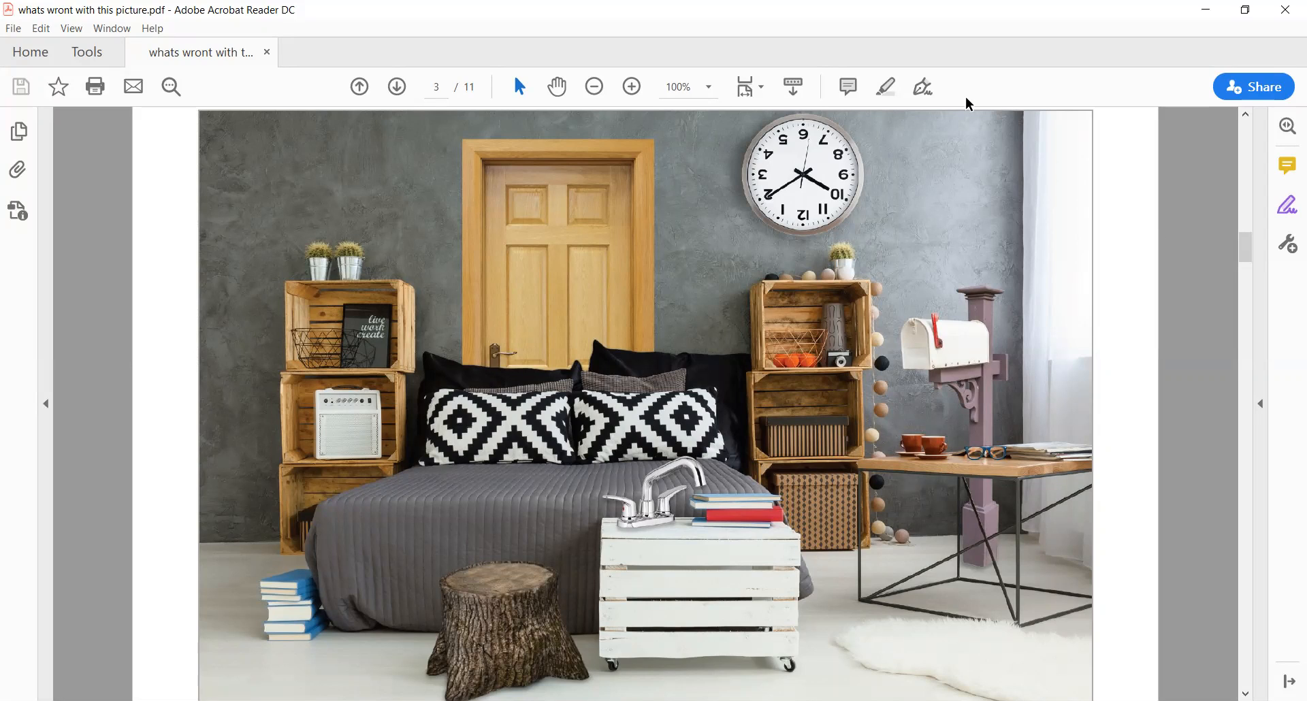
{"action": "mouse_move", "coordinate": [1006, 319]}
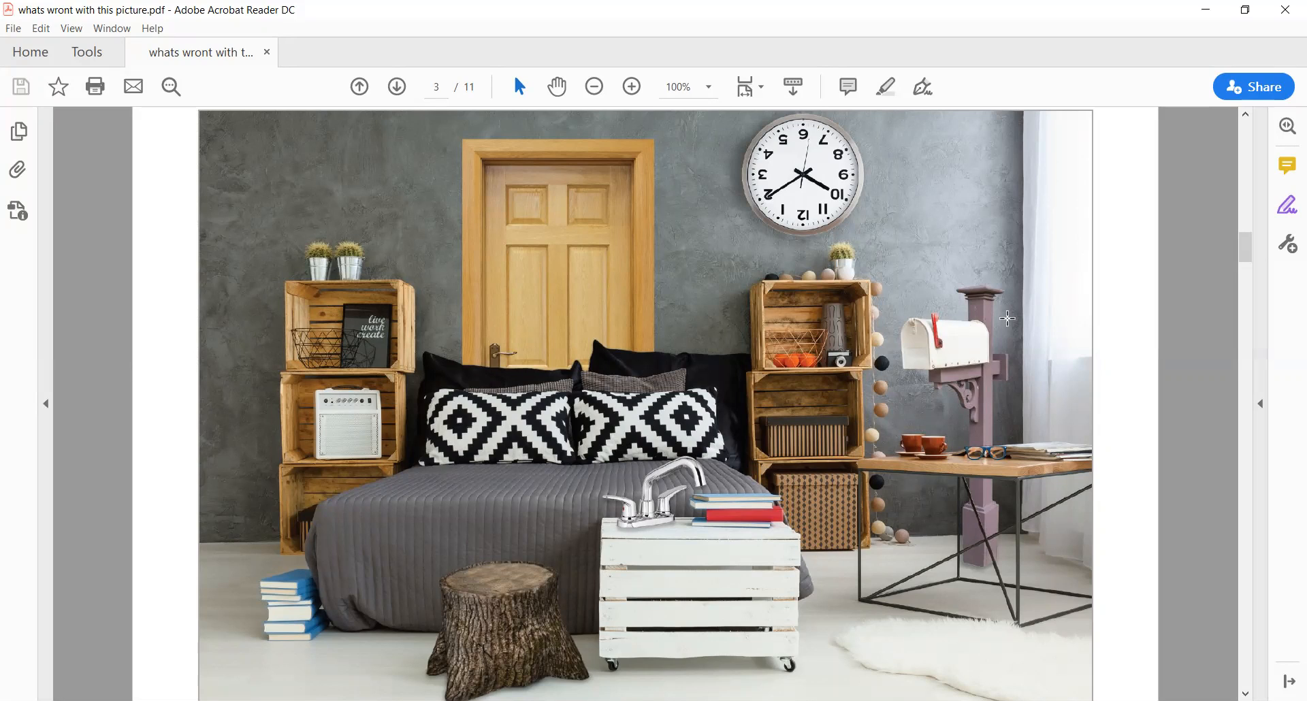
{"action": "mouse_move", "coordinate": [1036, 411]}
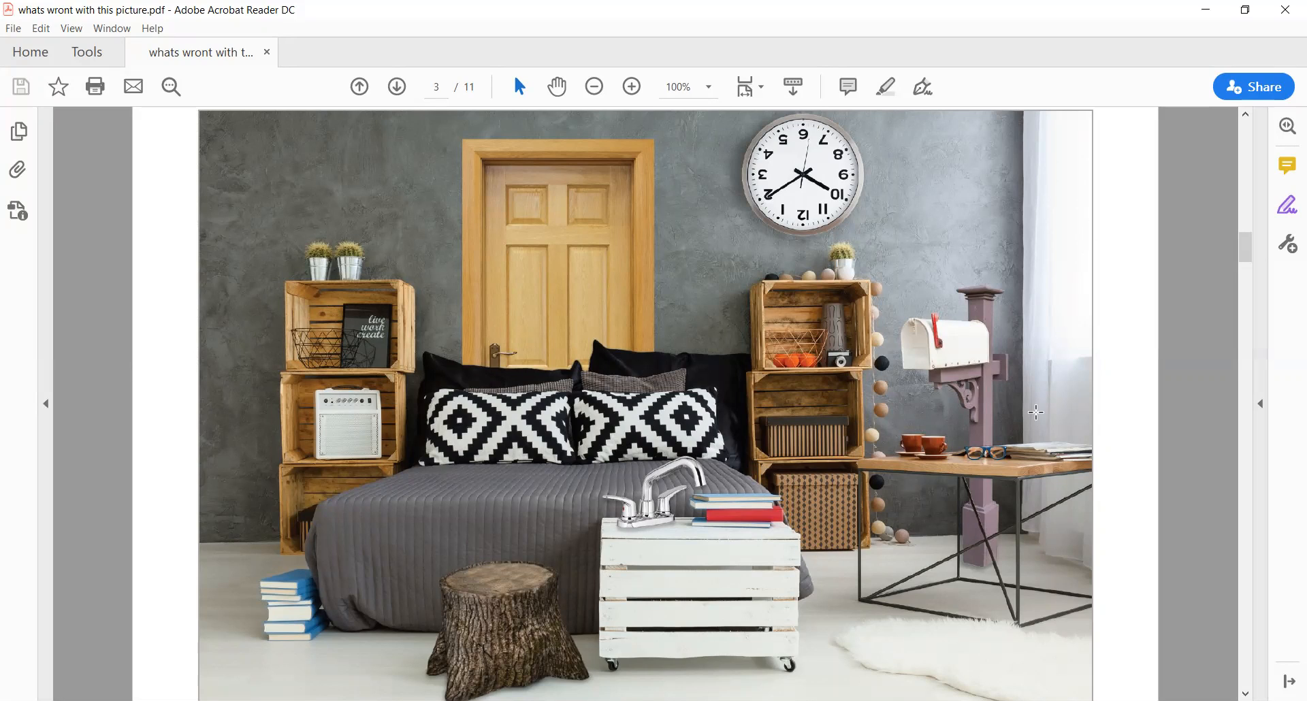
{"action": "mouse_move", "coordinate": [1066, 394]}
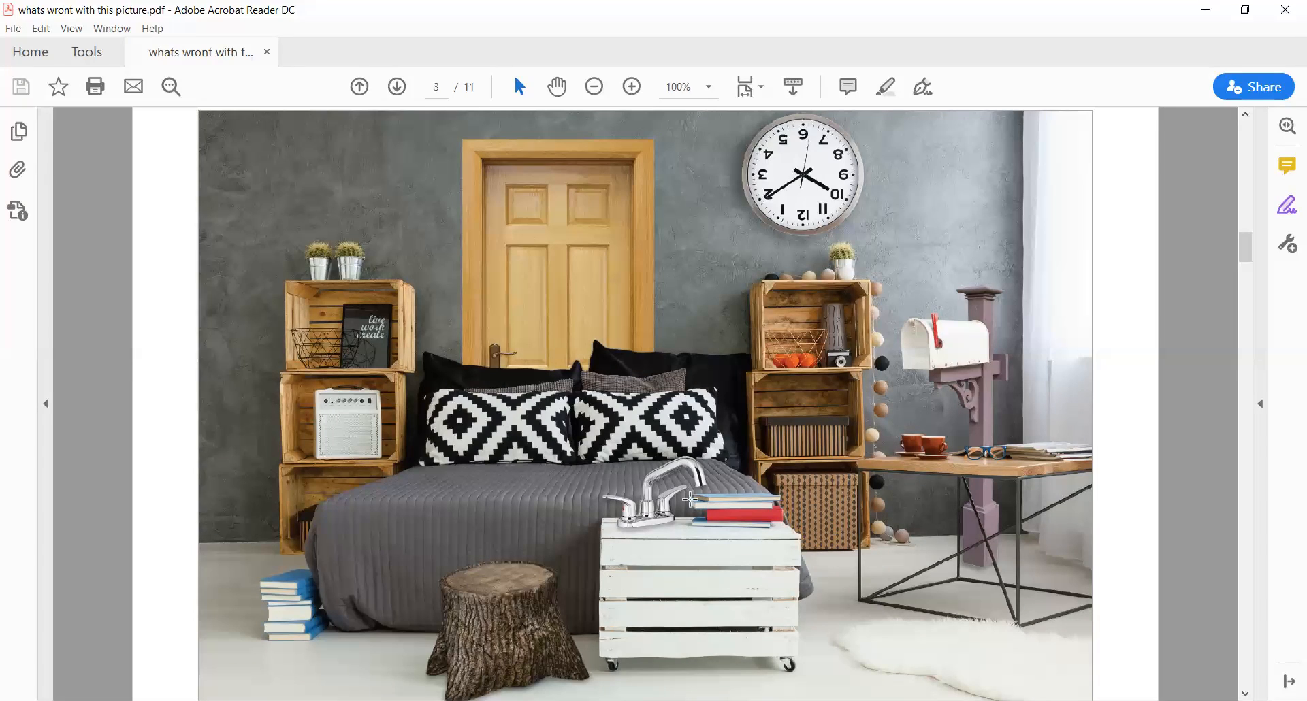
{"action": "mouse_move", "coordinate": [580, 527]}
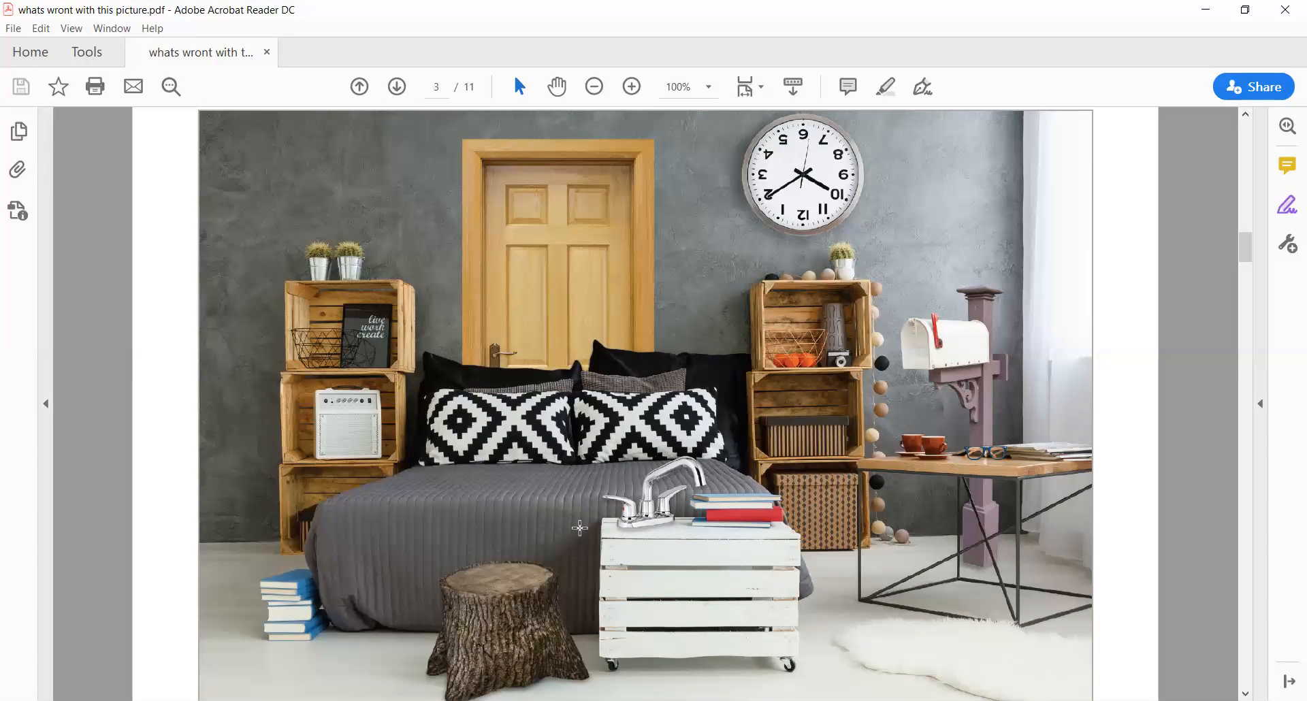
{"action": "mouse_move", "coordinate": [679, 487]}
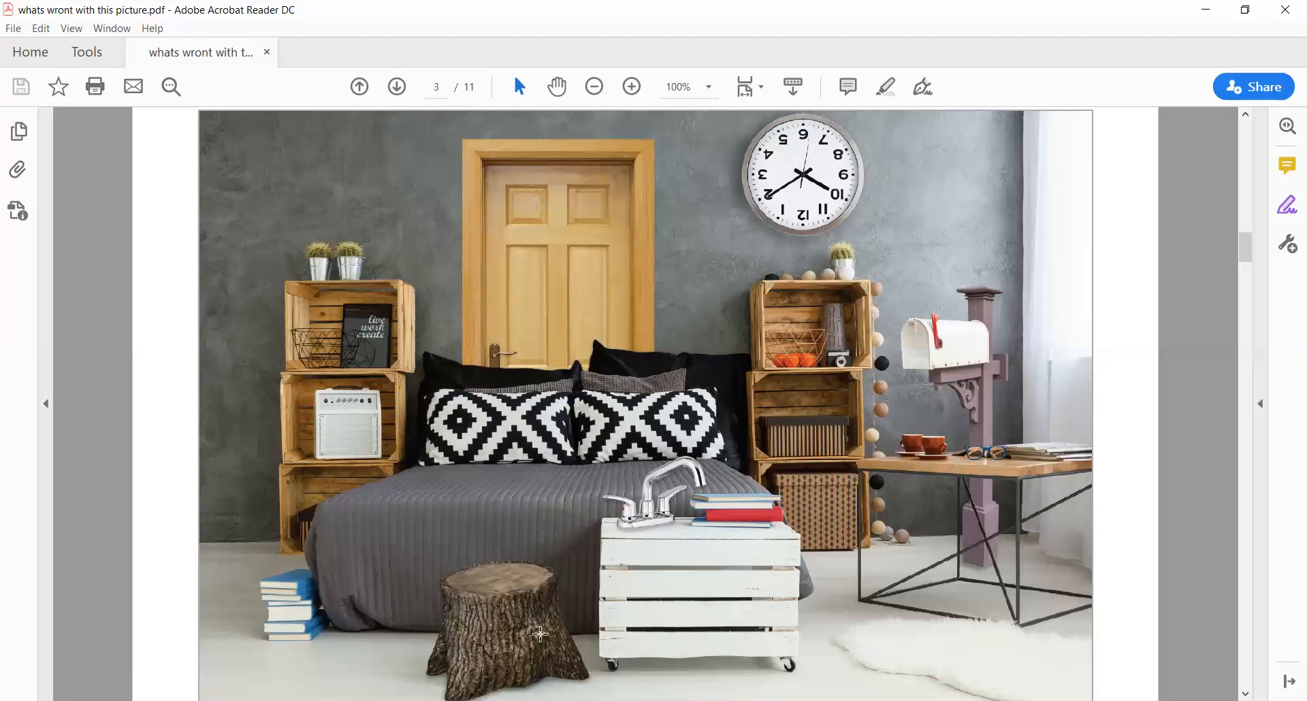
{"action": "mouse_move", "coordinate": [641, 580]}
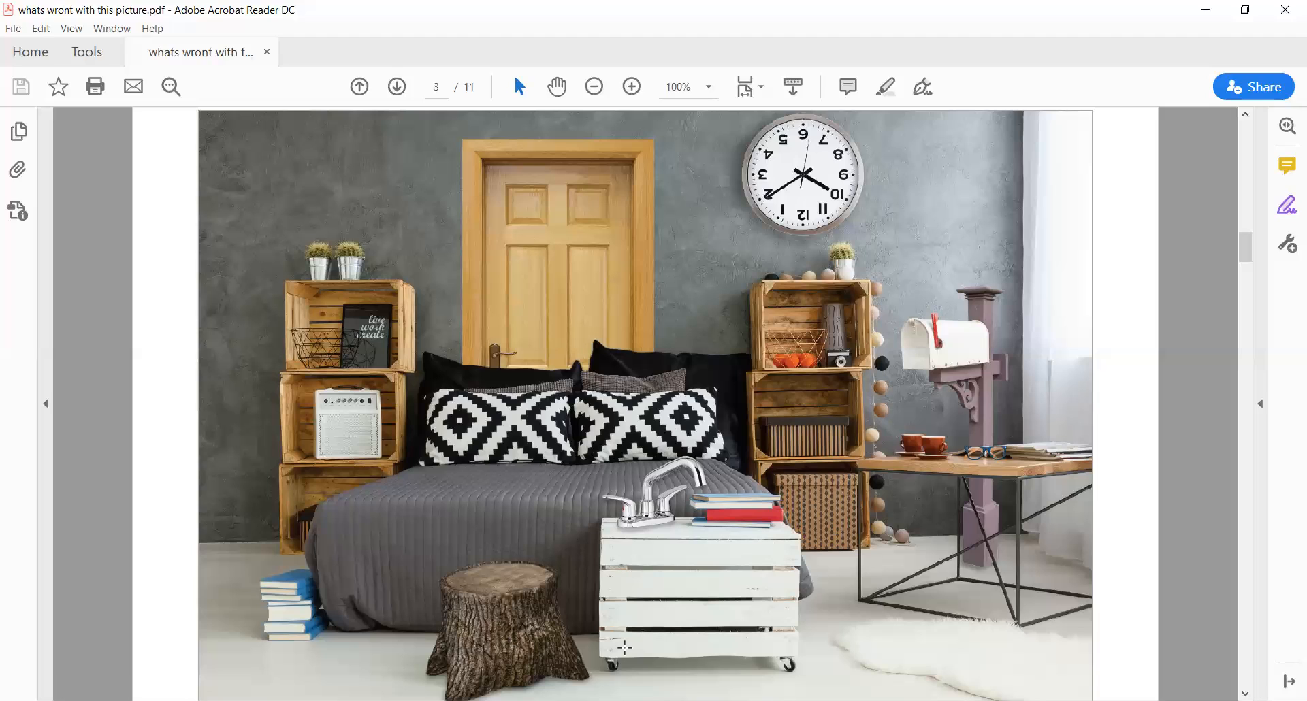
Scroll down to page 4 to bring the Picture #2 post office scene into view.
{"action": "scroll", "scroll_direction": "down", "scroll_amount": 3}
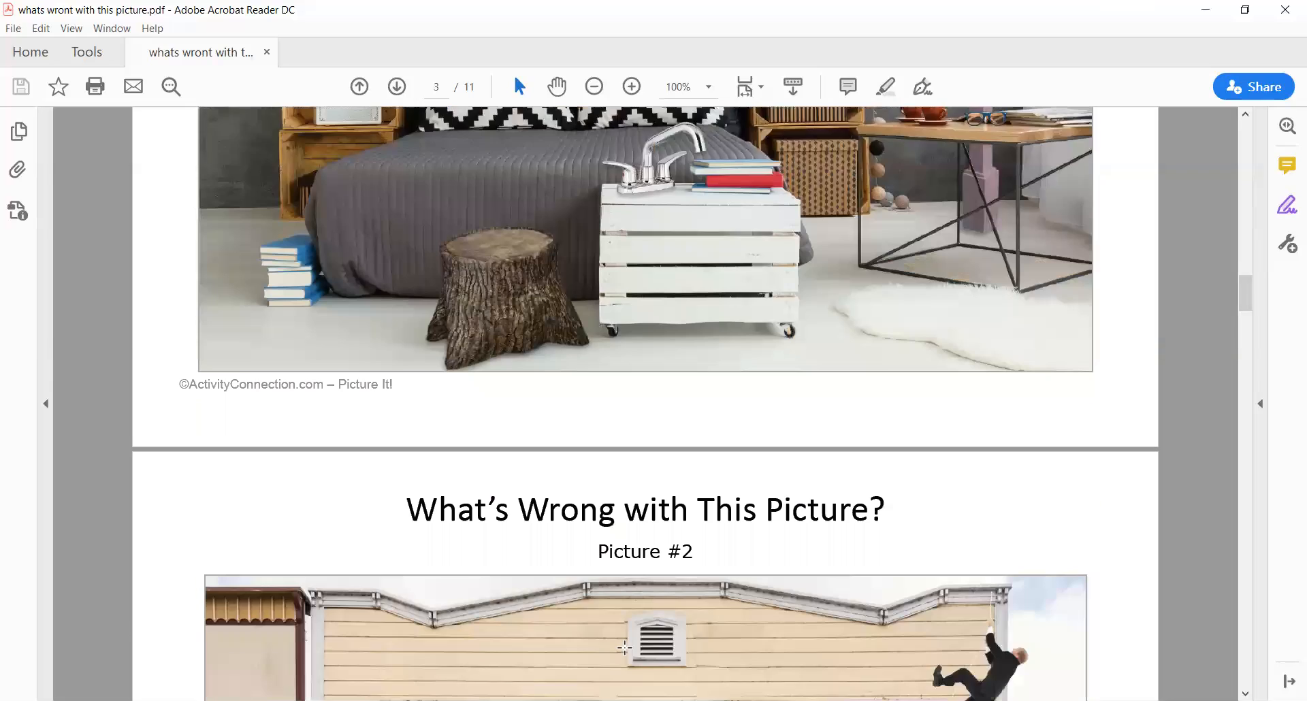
{"action": "scroll", "scroll_direction": "down", "scroll_amount": 3}
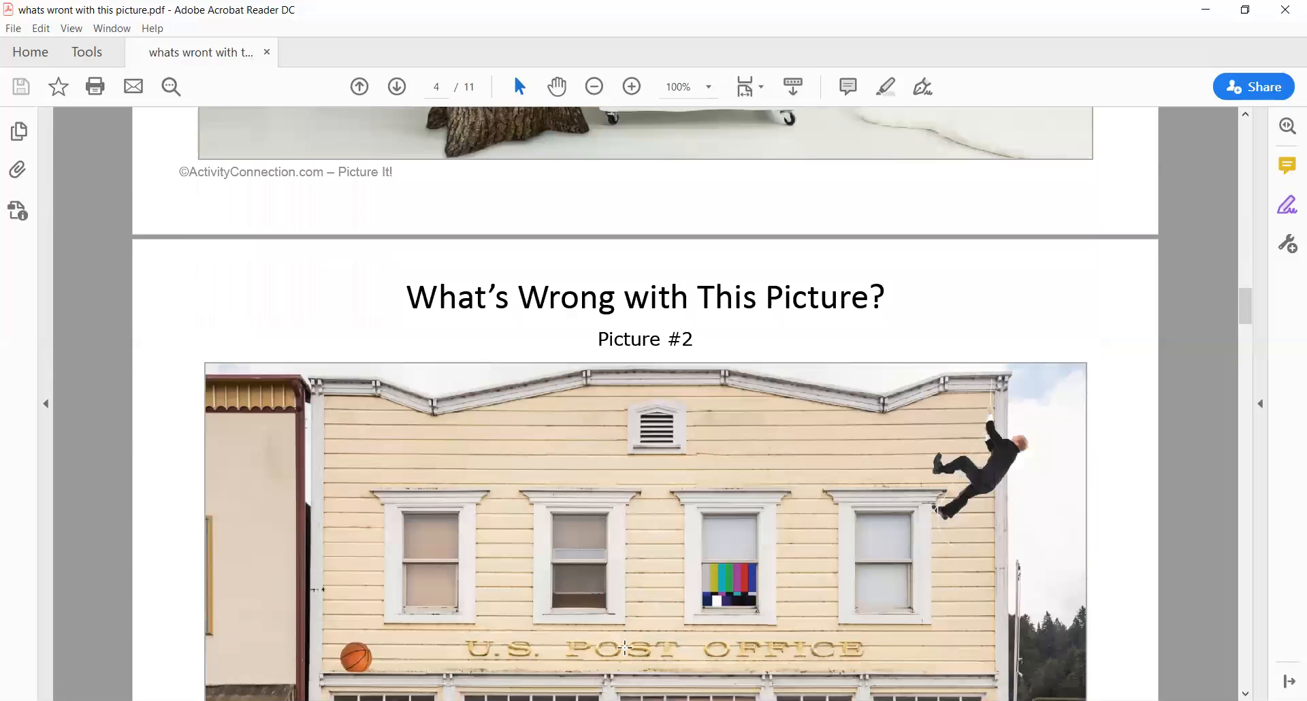
{"action": "scroll", "scroll_direction": "down", "scroll_amount": 3}
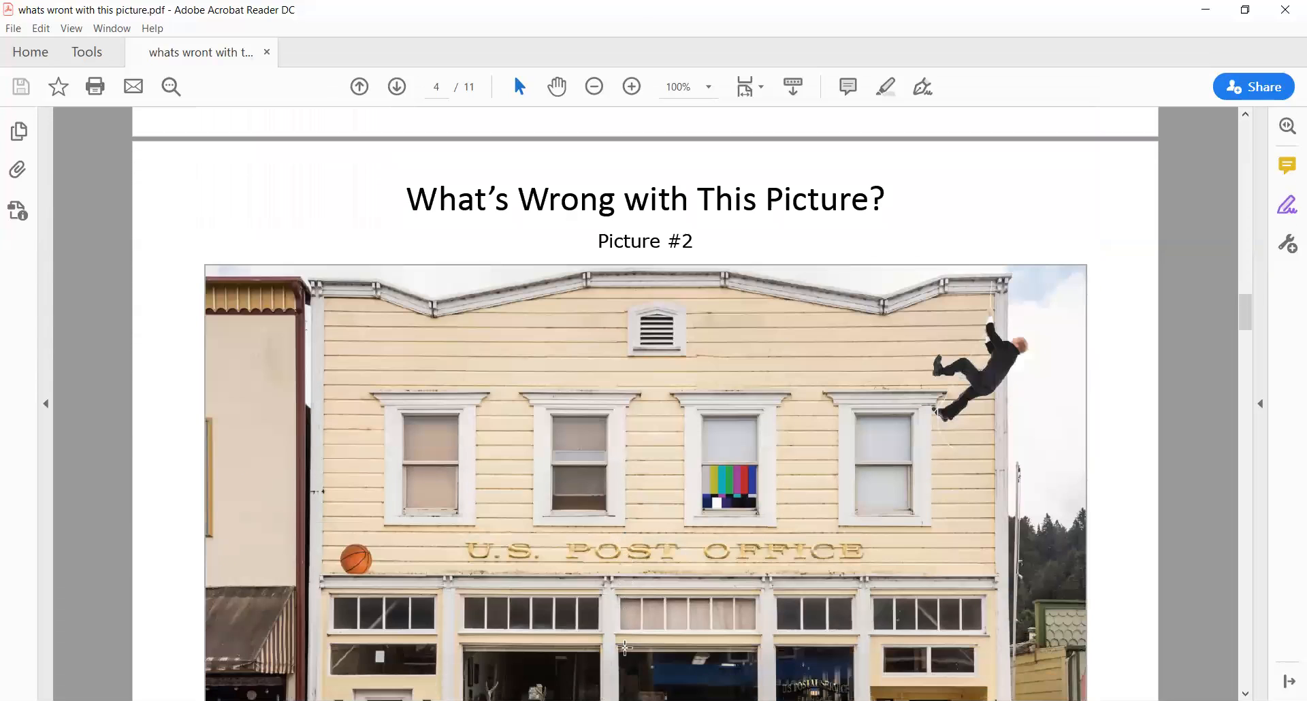
{"action": "scroll", "scroll_direction": "down", "scroll_amount": 3}
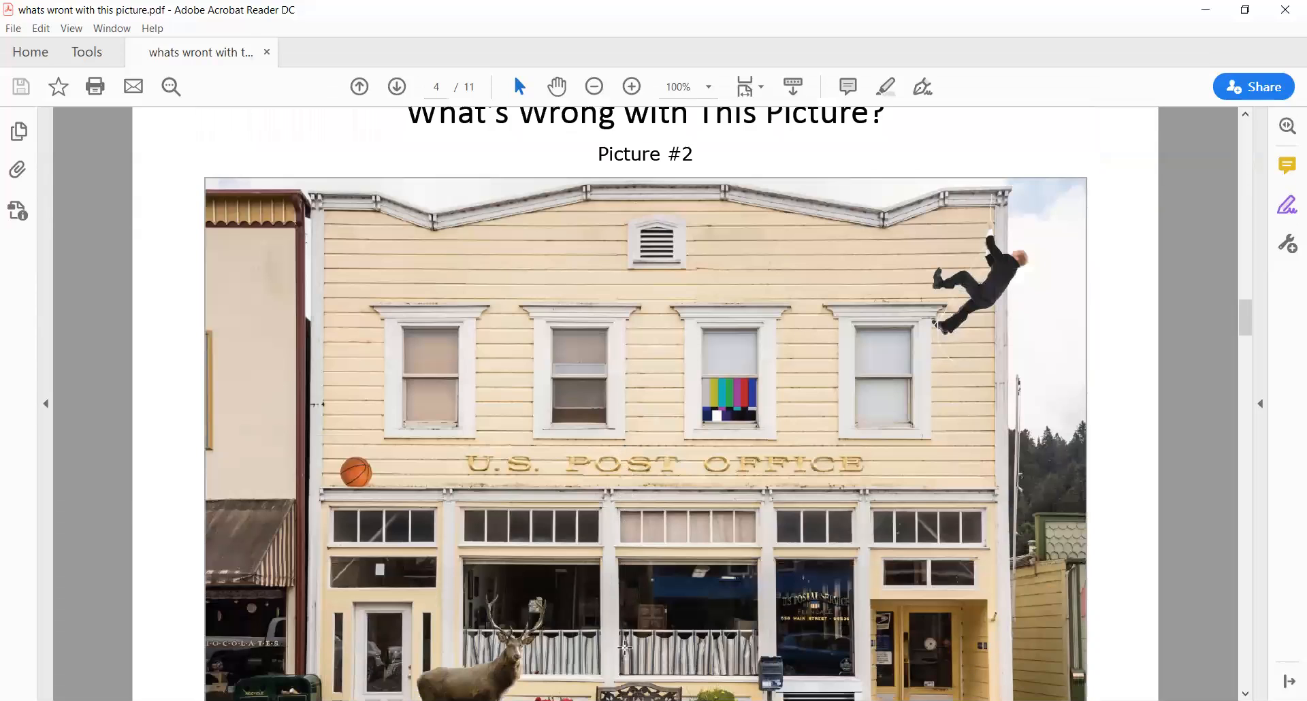
{"action": "scroll", "scroll_direction": "down", "scroll_amount": 3}
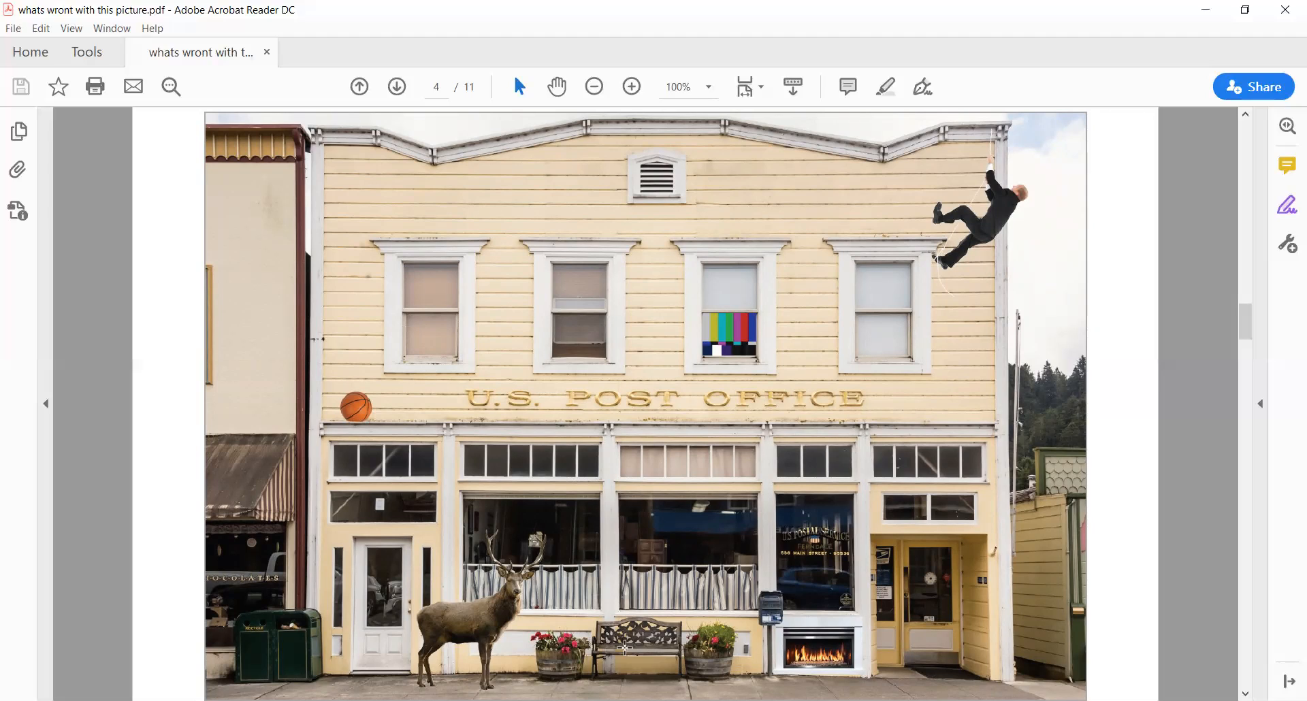
{"action": "mouse_move", "coordinate": [320, 538]}
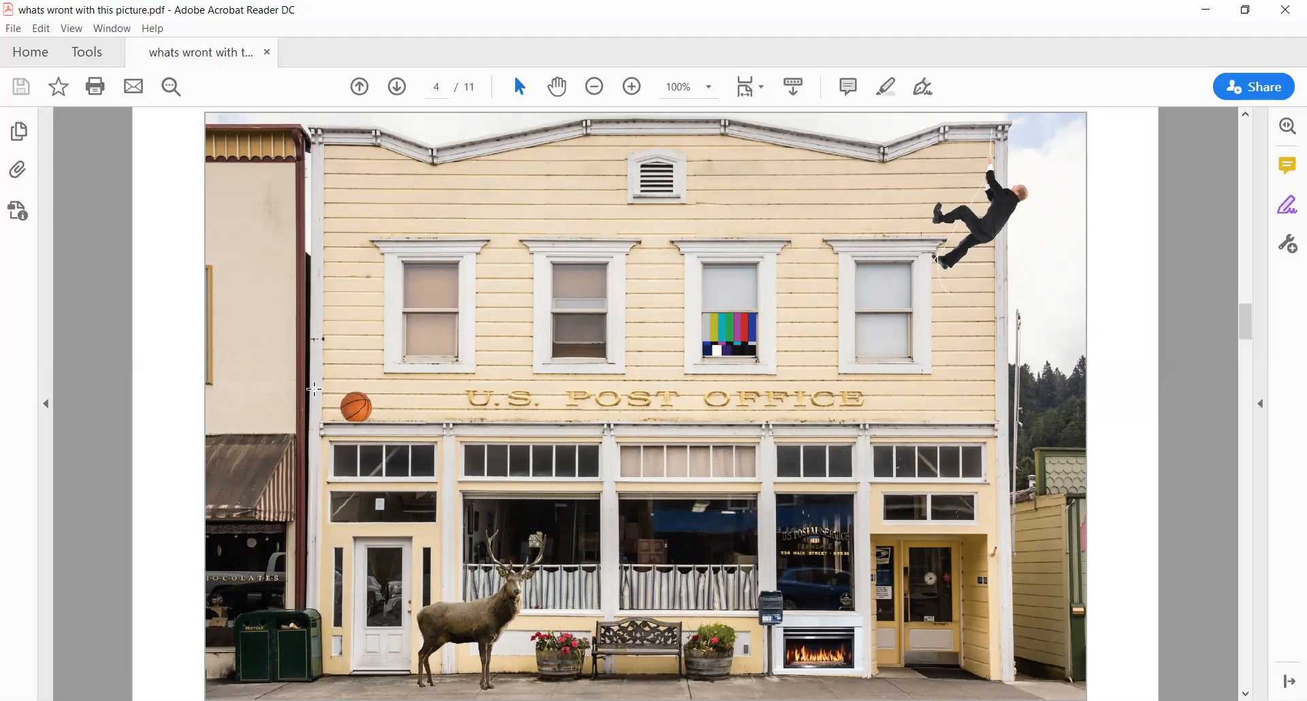
{"action": "mouse_move", "coordinate": [319, 420]}
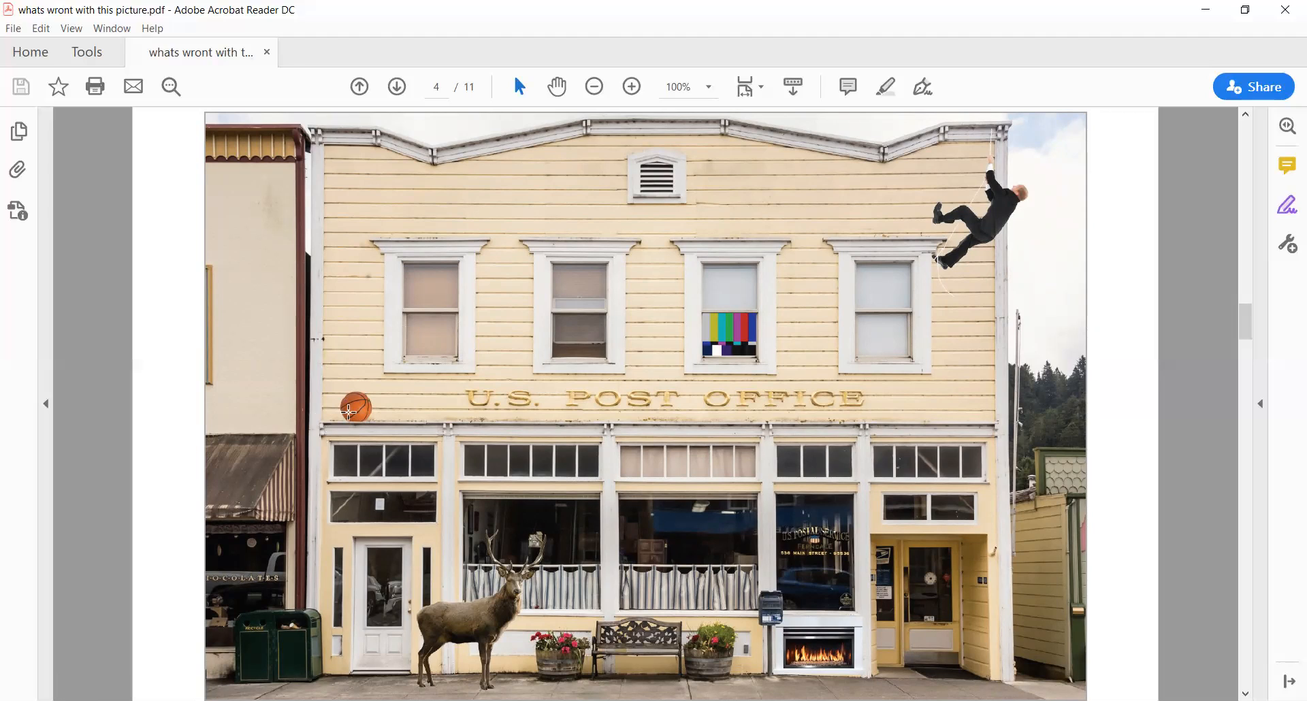
{"action": "mouse_move", "coordinate": [539, 568]}
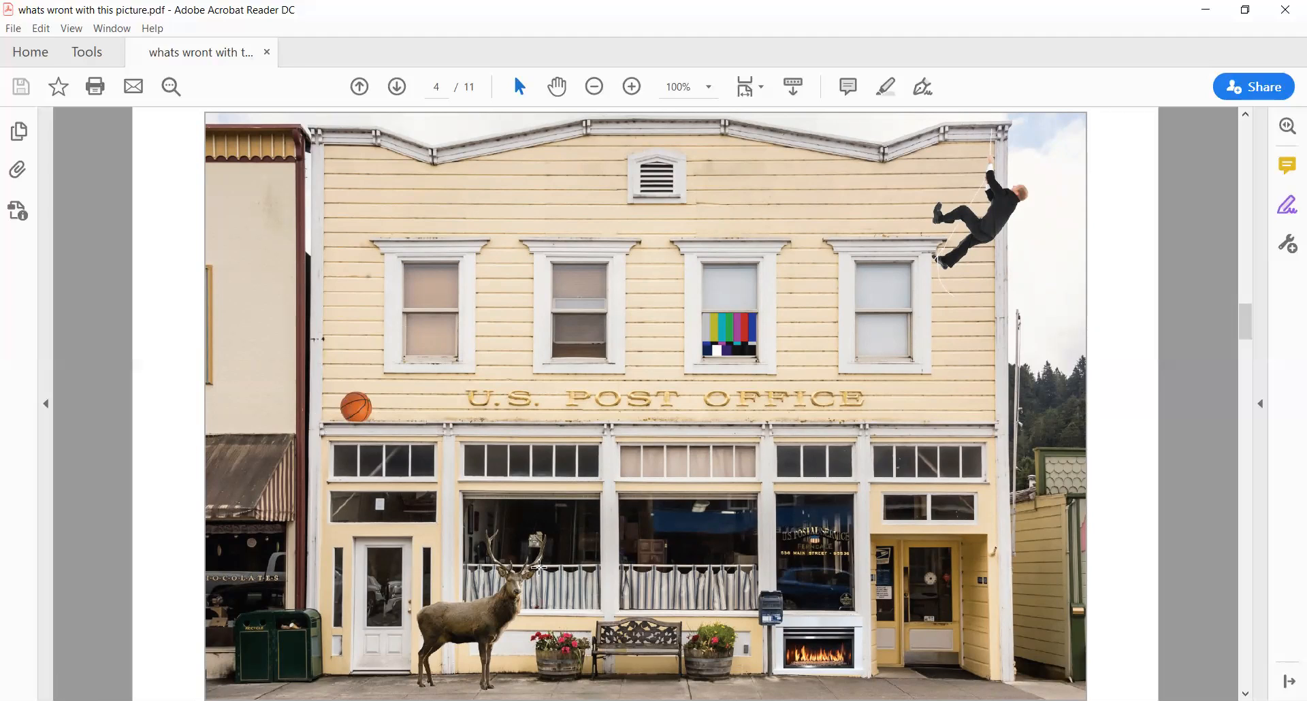
{"action": "mouse_move", "coordinate": [456, 553]}
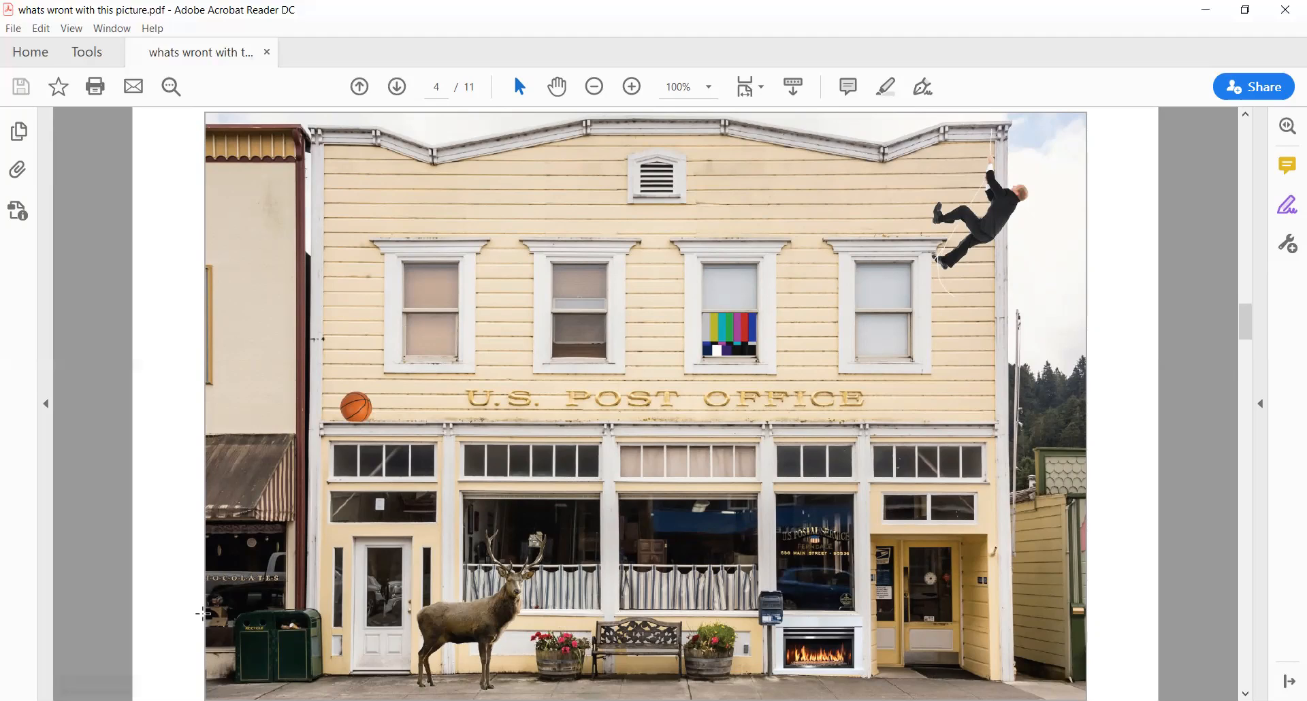
{"action": "mouse_move", "coordinate": [500, 579]}
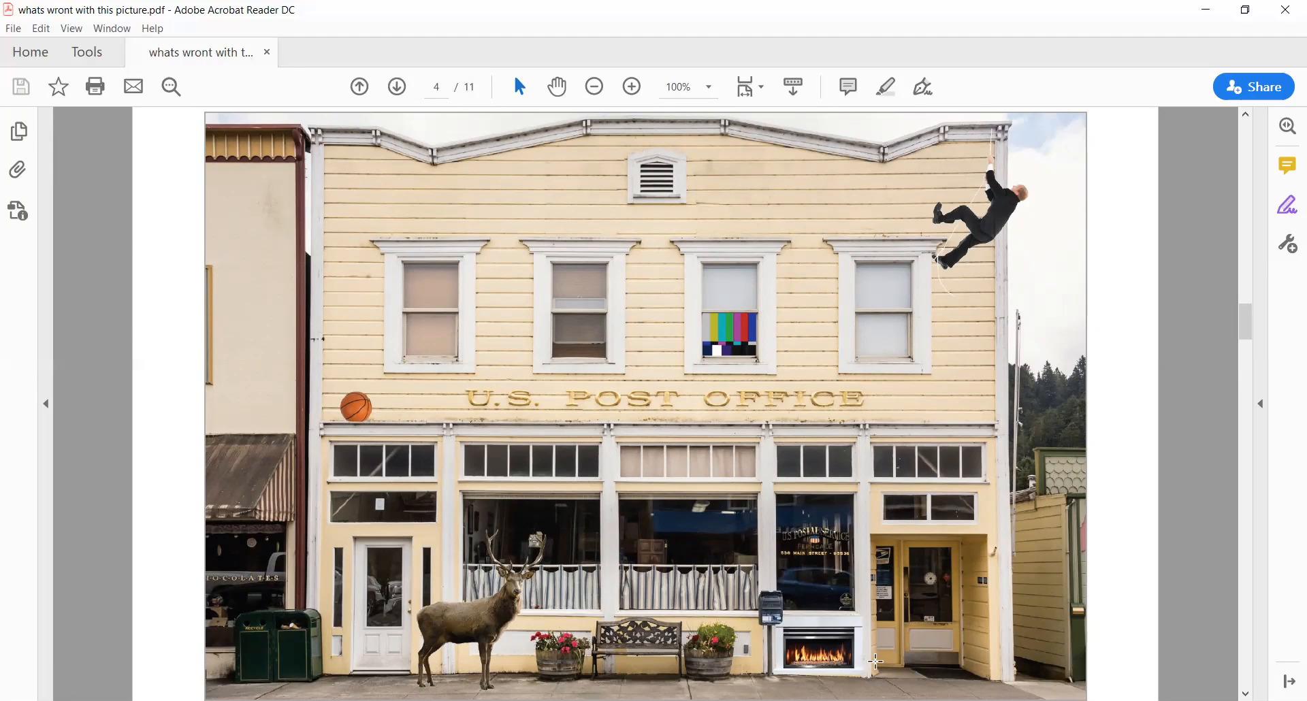
{"action": "mouse_move", "coordinate": [779, 344]}
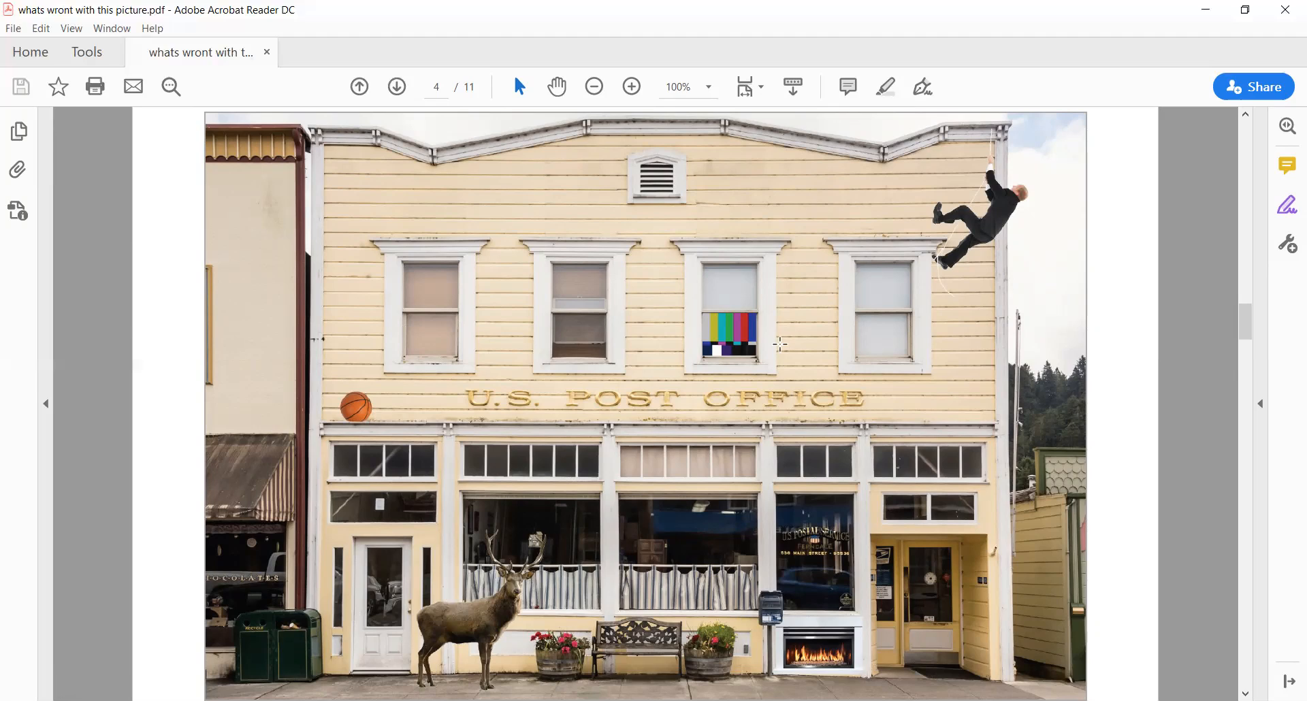
{"action": "mouse_move", "coordinate": [701, 277]}
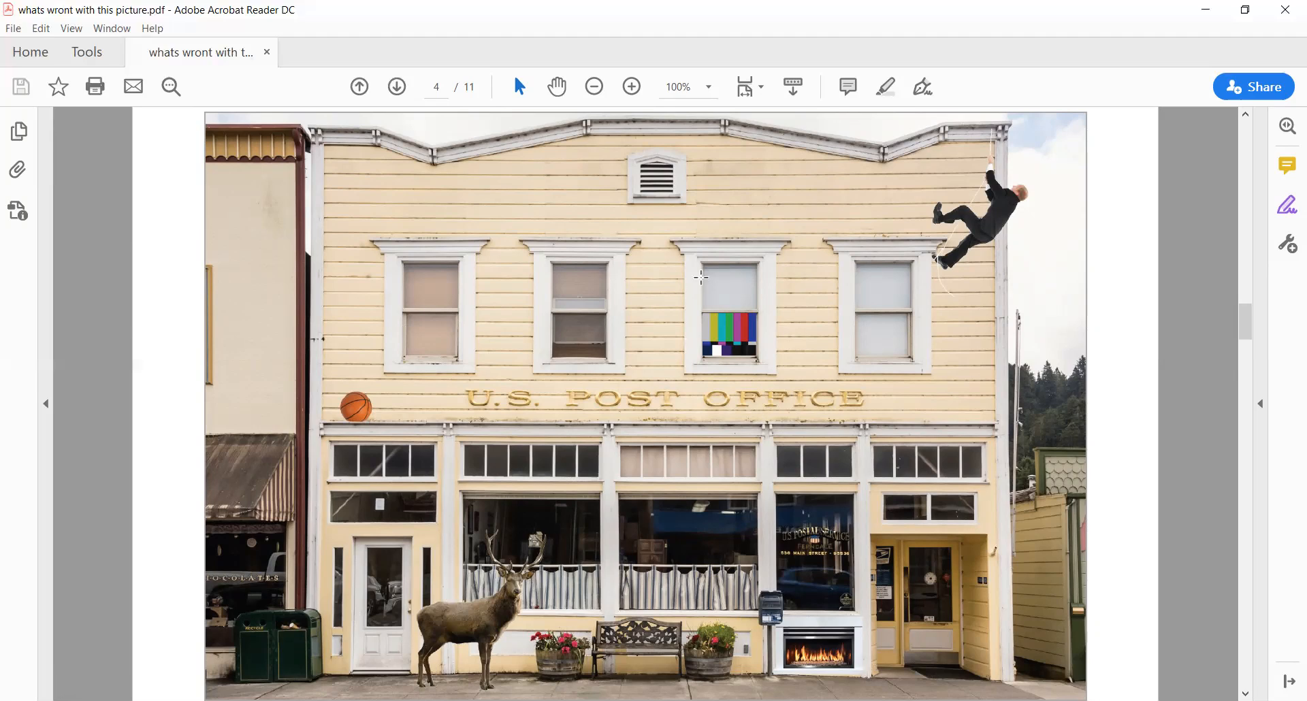
{"action": "mouse_move", "coordinate": [771, 323]}
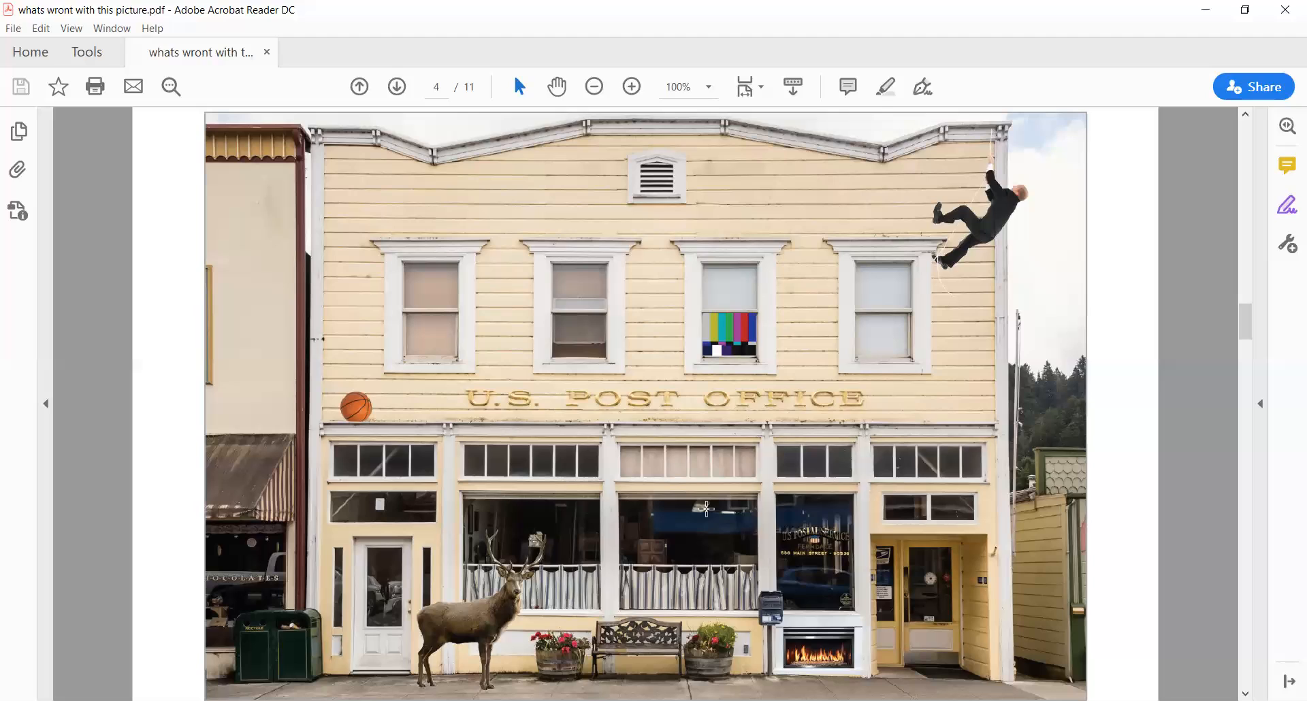
{"action": "mouse_move", "coordinate": [1035, 214]}
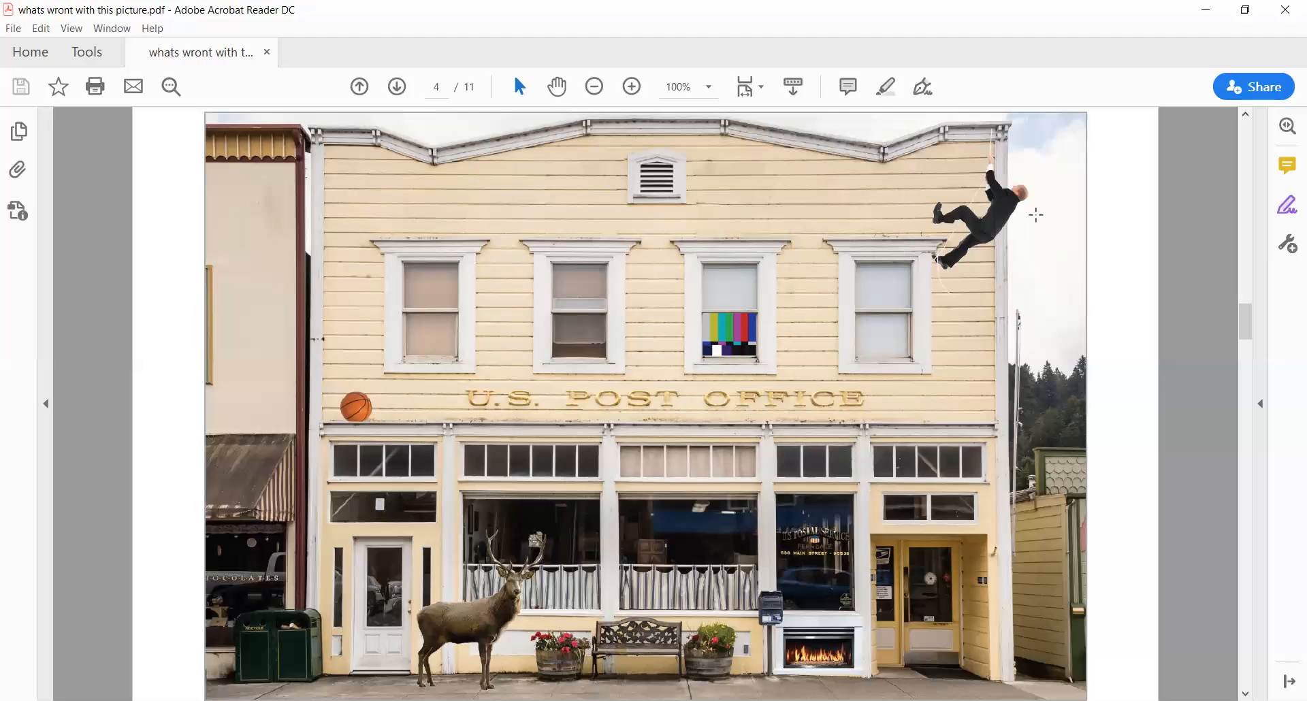
{"action": "mouse_move", "coordinate": [943, 167]}
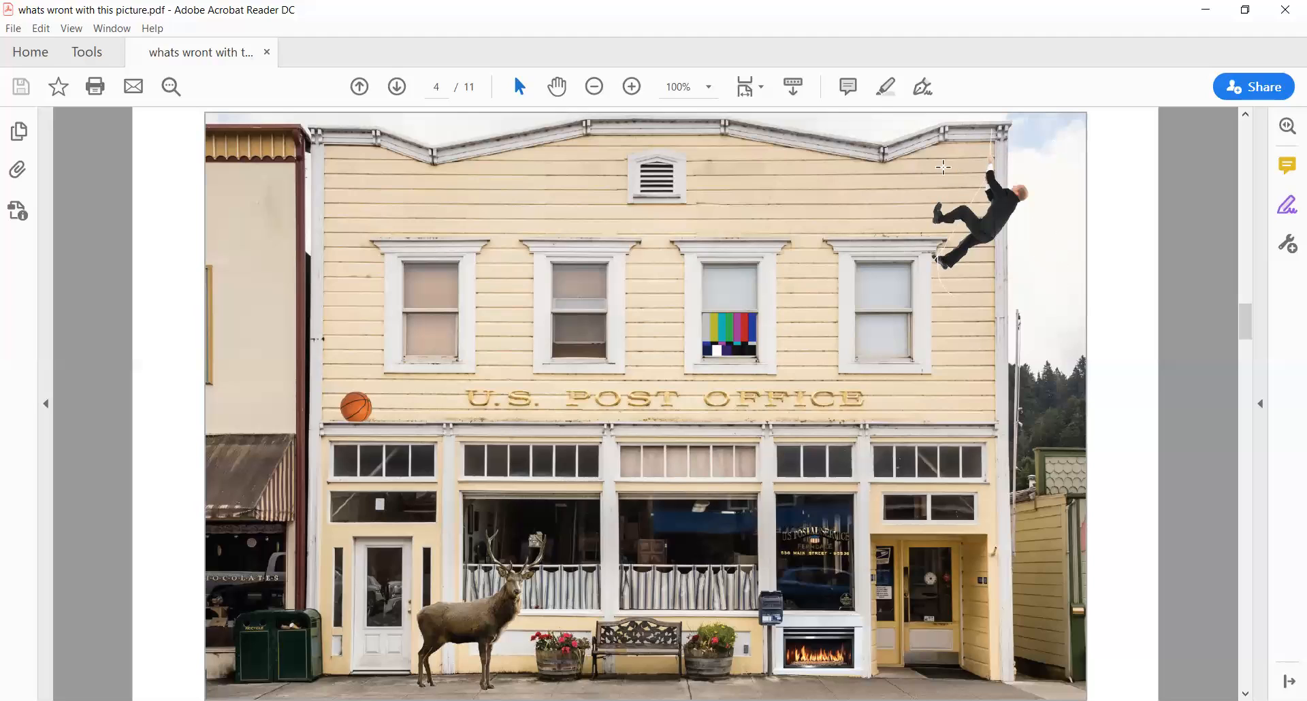
{"action": "mouse_move", "coordinate": [977, 253]}
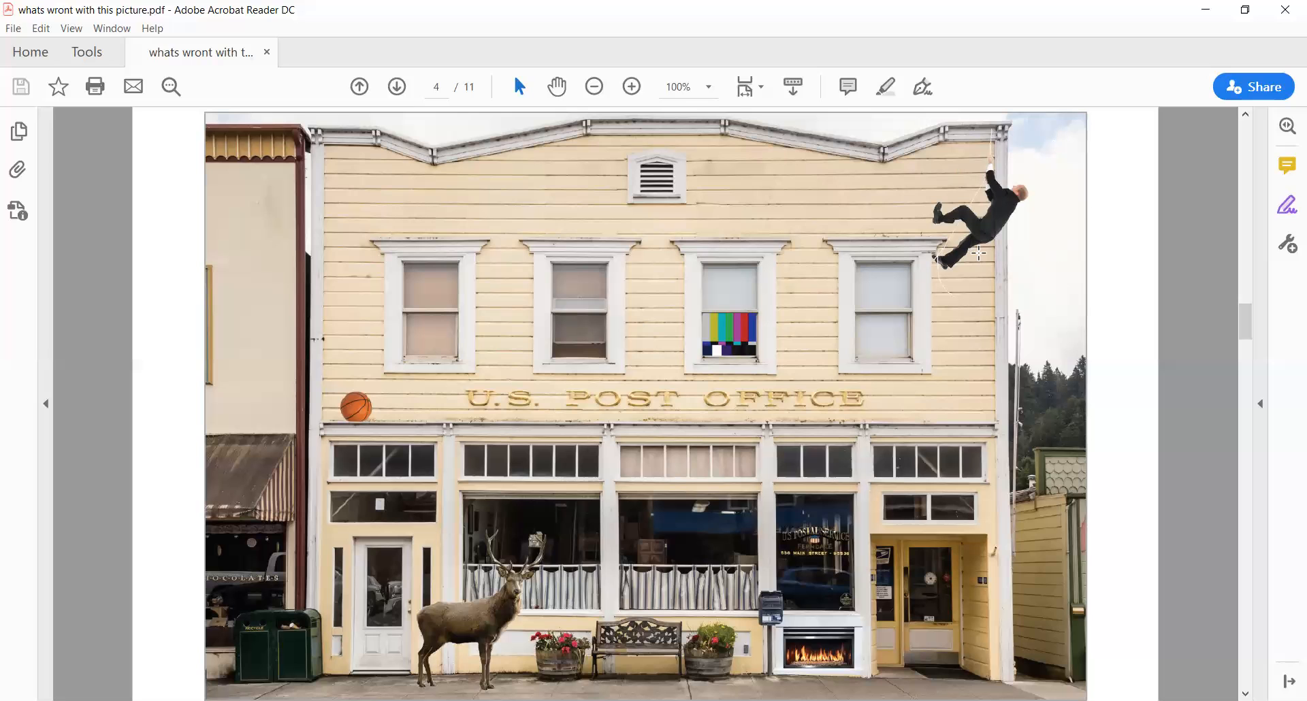
Scroll from page 4 to page 5 to show the Picture #3 garden scene.
{"action": "scroll", "scroll_direction": "down", "scroll_amount": 3}
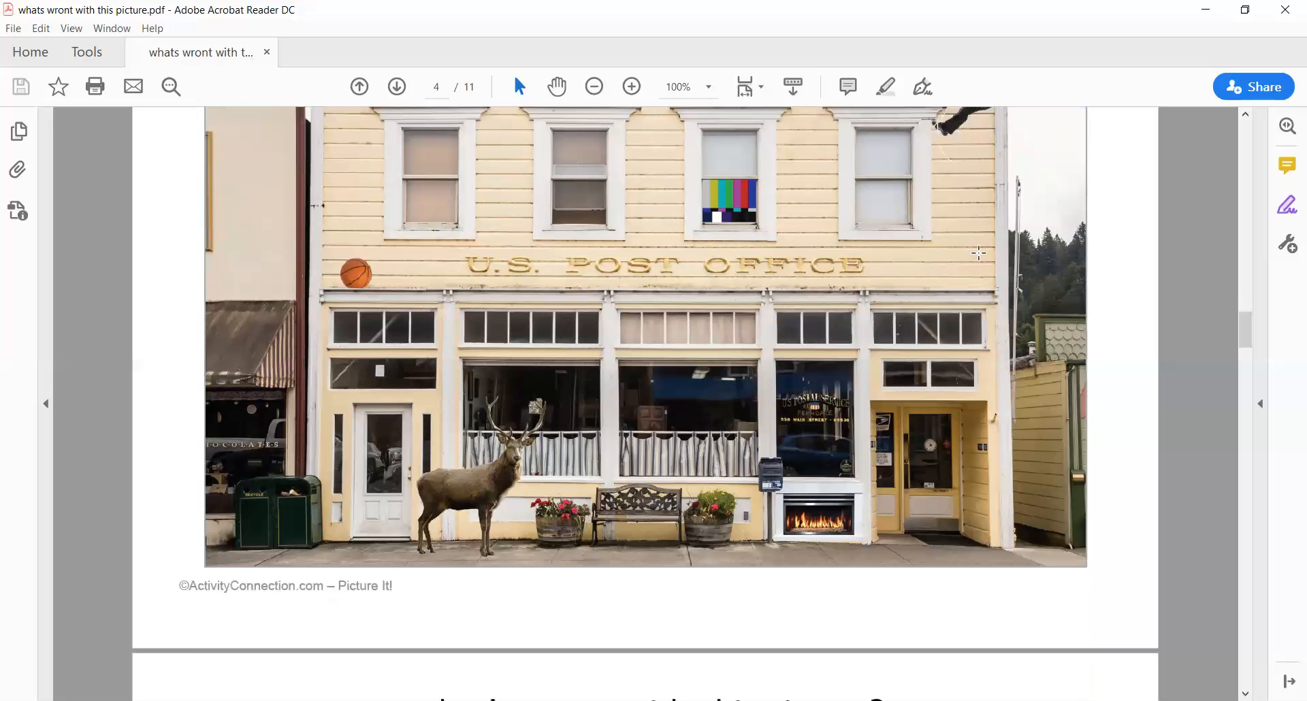
{"action": "left_click", "coordinate": [397, 87]}
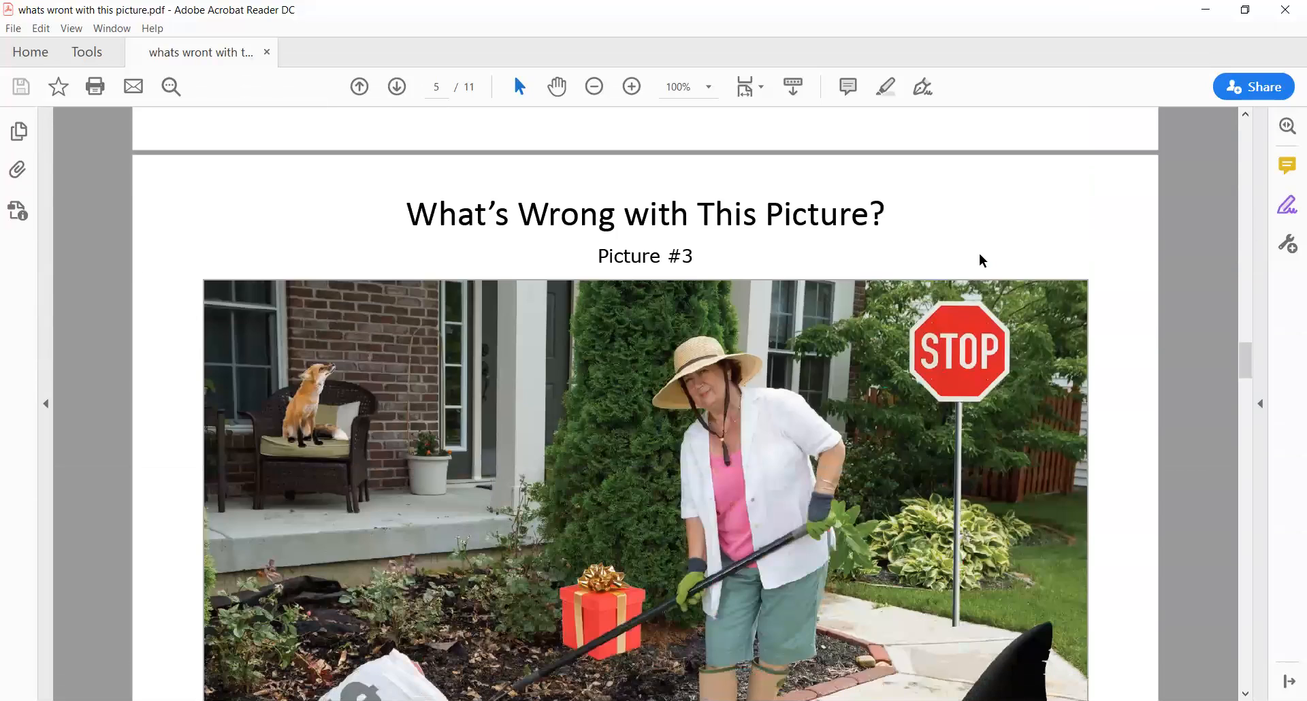
{"action": "scroll", "scroll_direction": "down", "scroll_amount": 3}
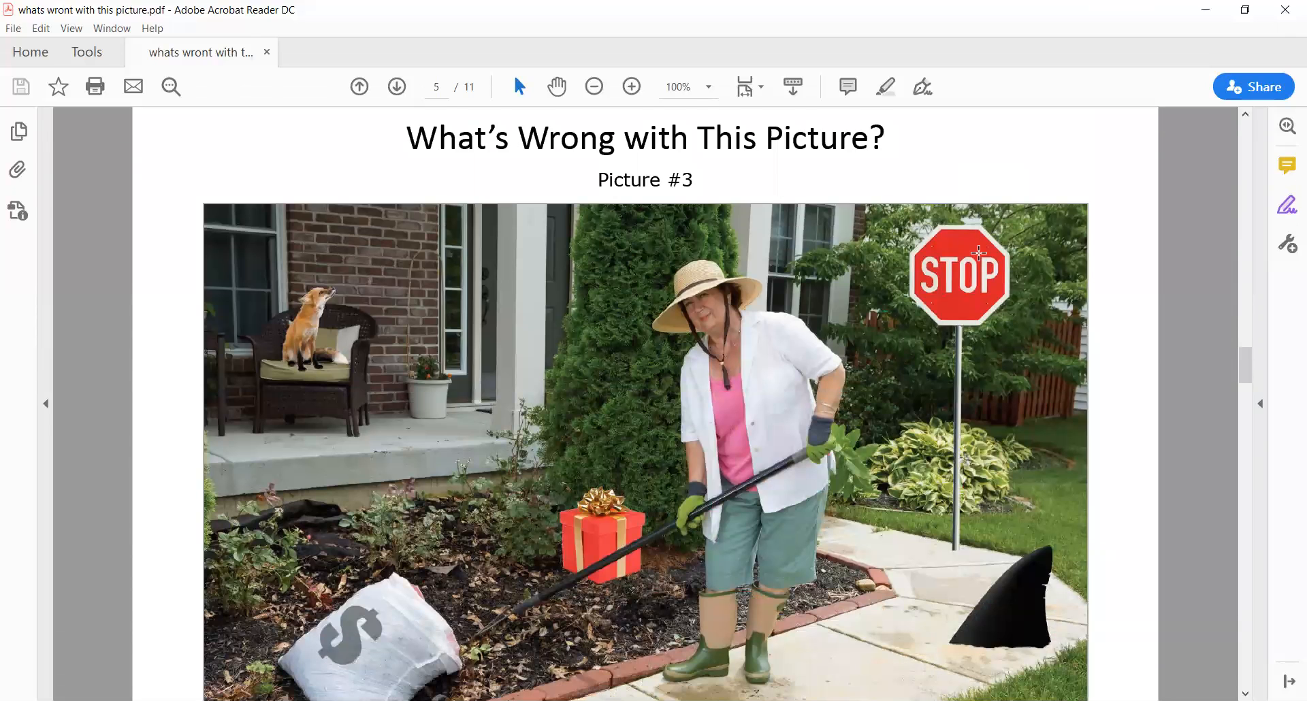
{"action": "scroll", "scroll_direction": "down", "scroll_amount": 3}
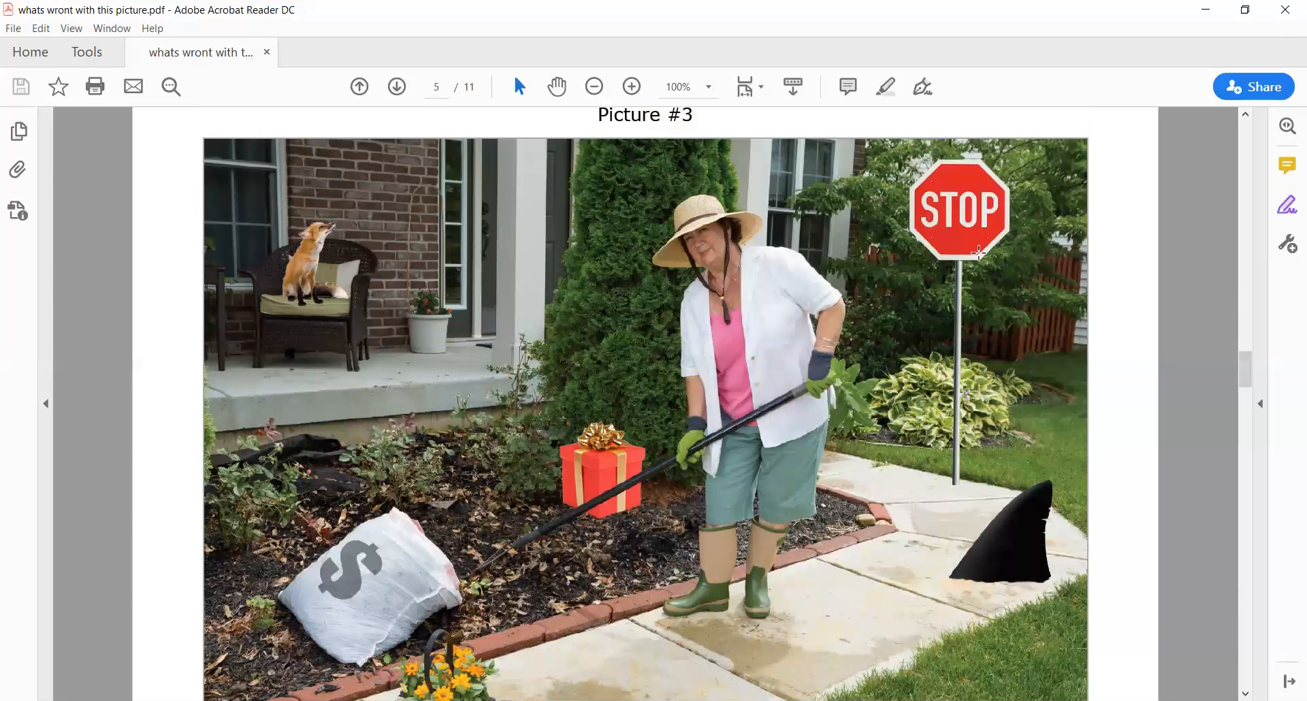
{"action": "scroll", "scroll_direction": "down", "scroll_amount": 3}
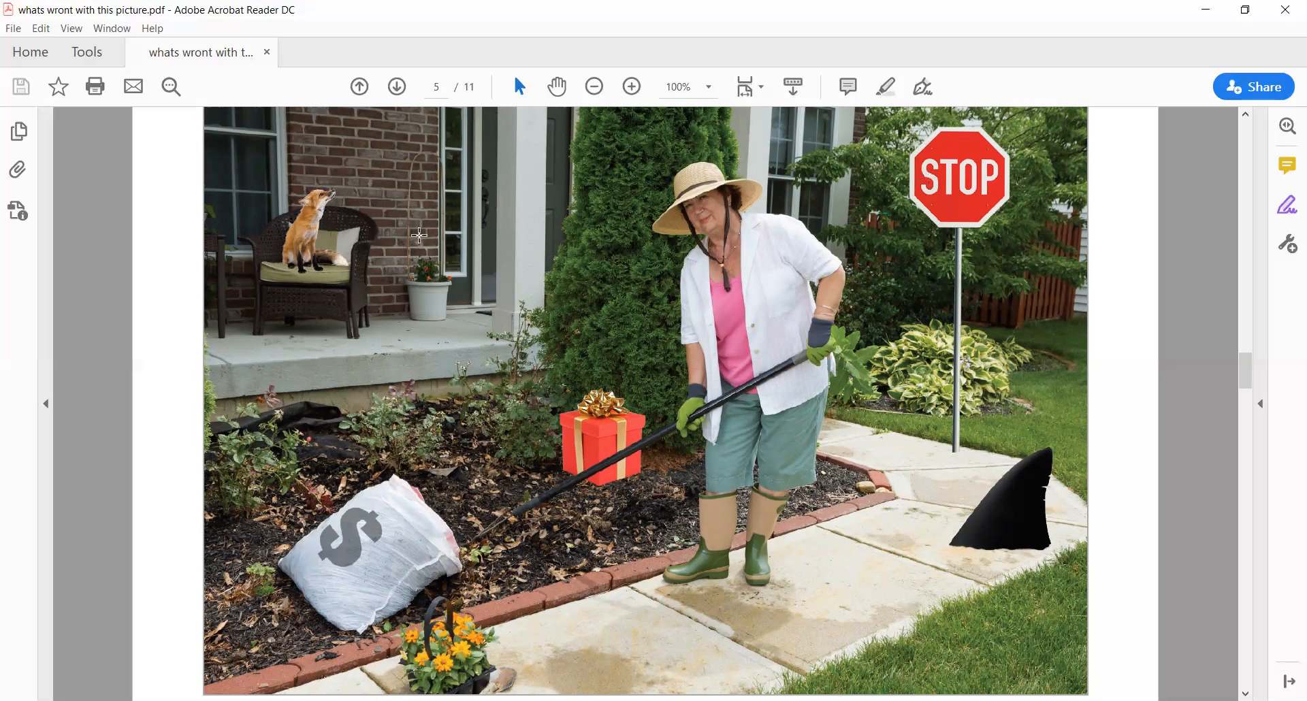
{"action": "mouse_move", "coordinate": [408, 243]}
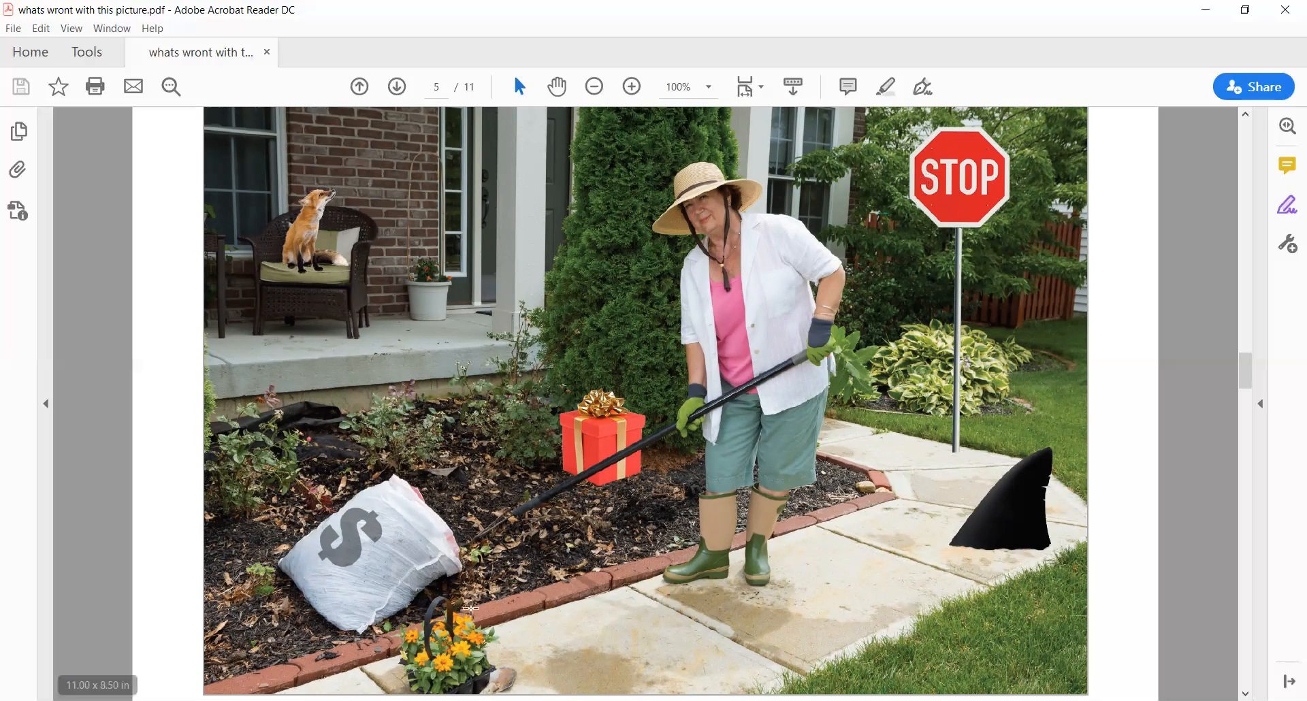
{"action": "mouse_move", "coordinate": [396, 552]}
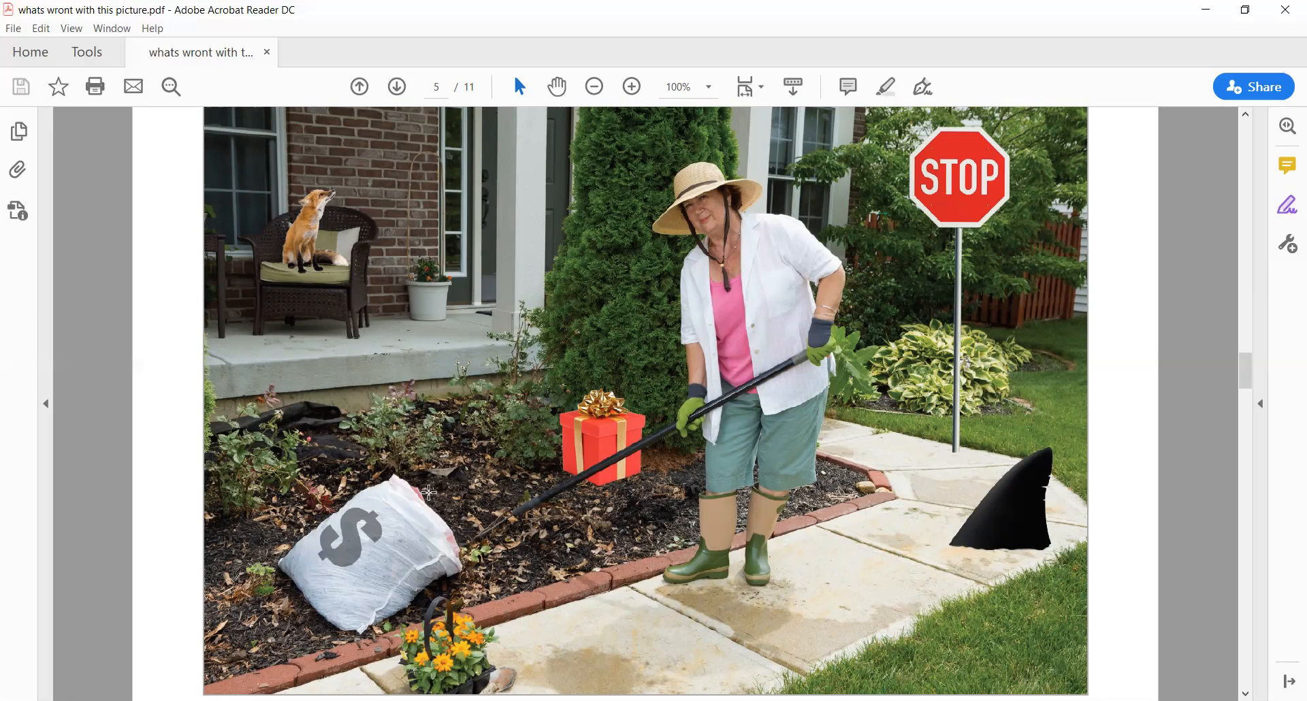
{"action": "mouse_move", "coordinate": [404, 431]}
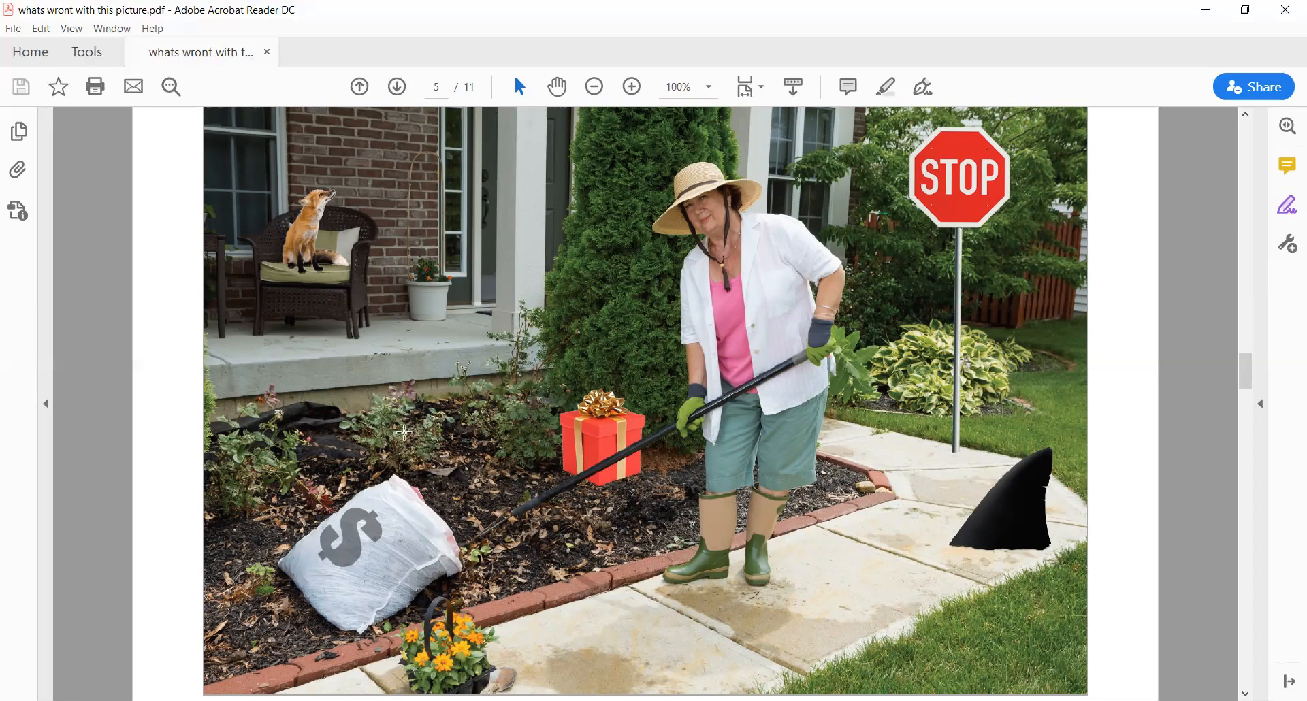
{"action": "mouse_move", "coordinate": [658, 427]}
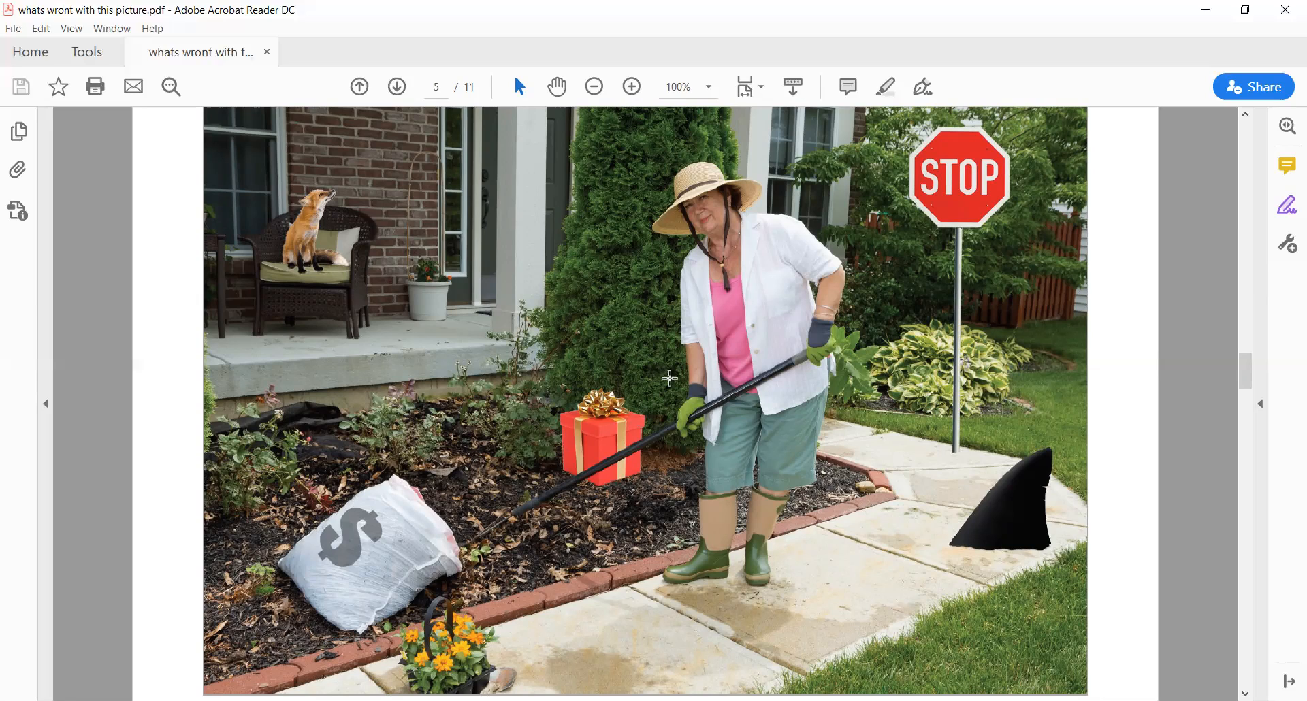
{"action": "mouse_move", "coordinate": [704, 41]}
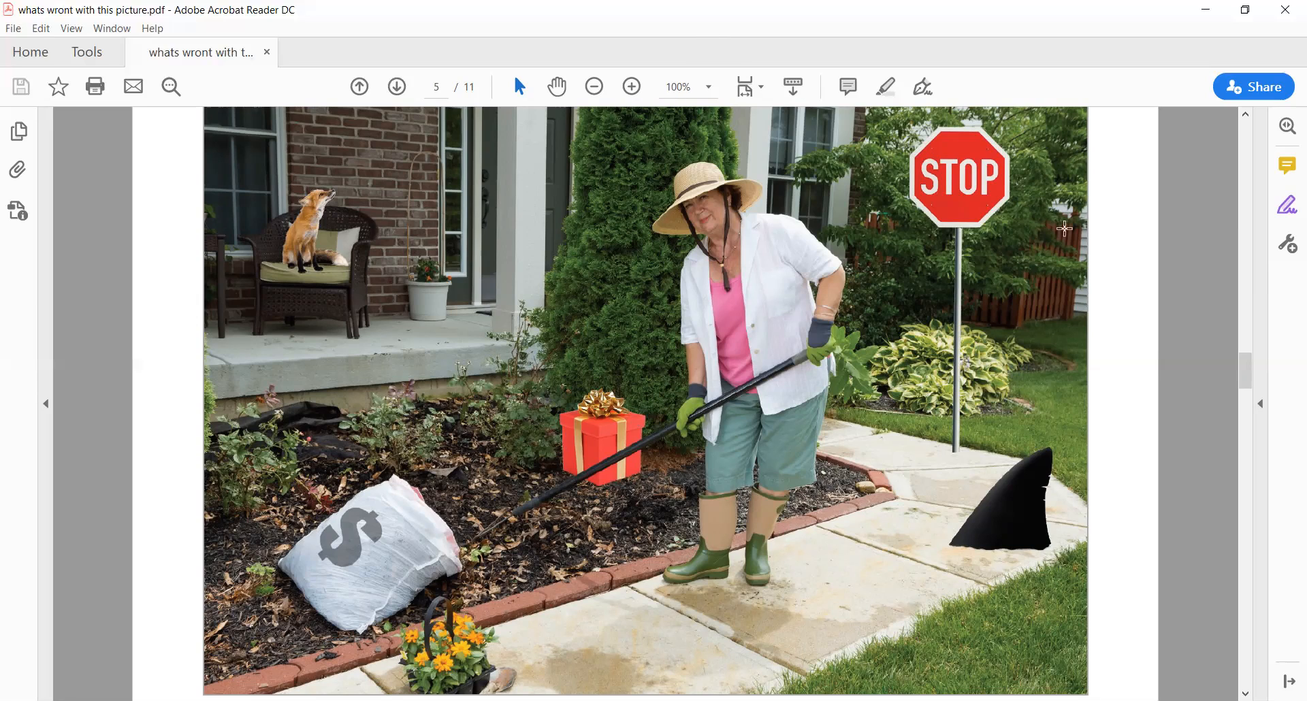
{"action": "mouse_move", "coordinate": [1043, 250]}
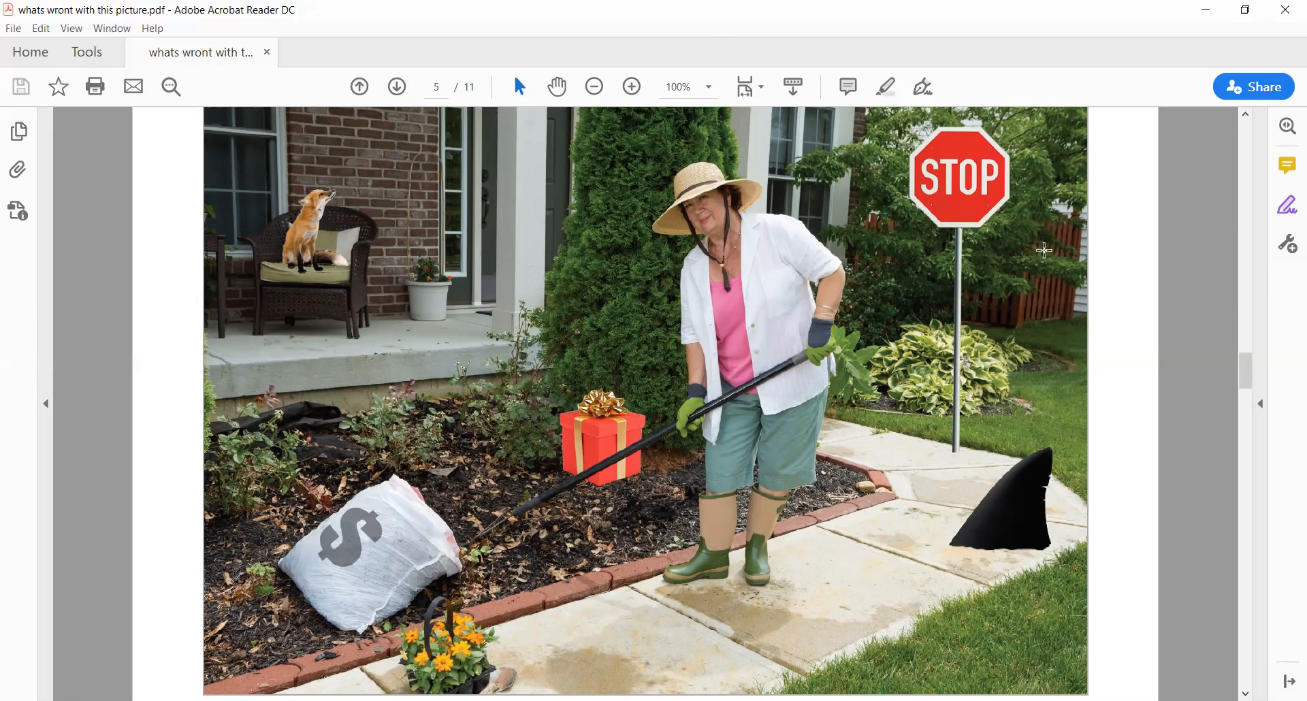
{"action": "mouse_move", "coordinate": [1135, 590]}
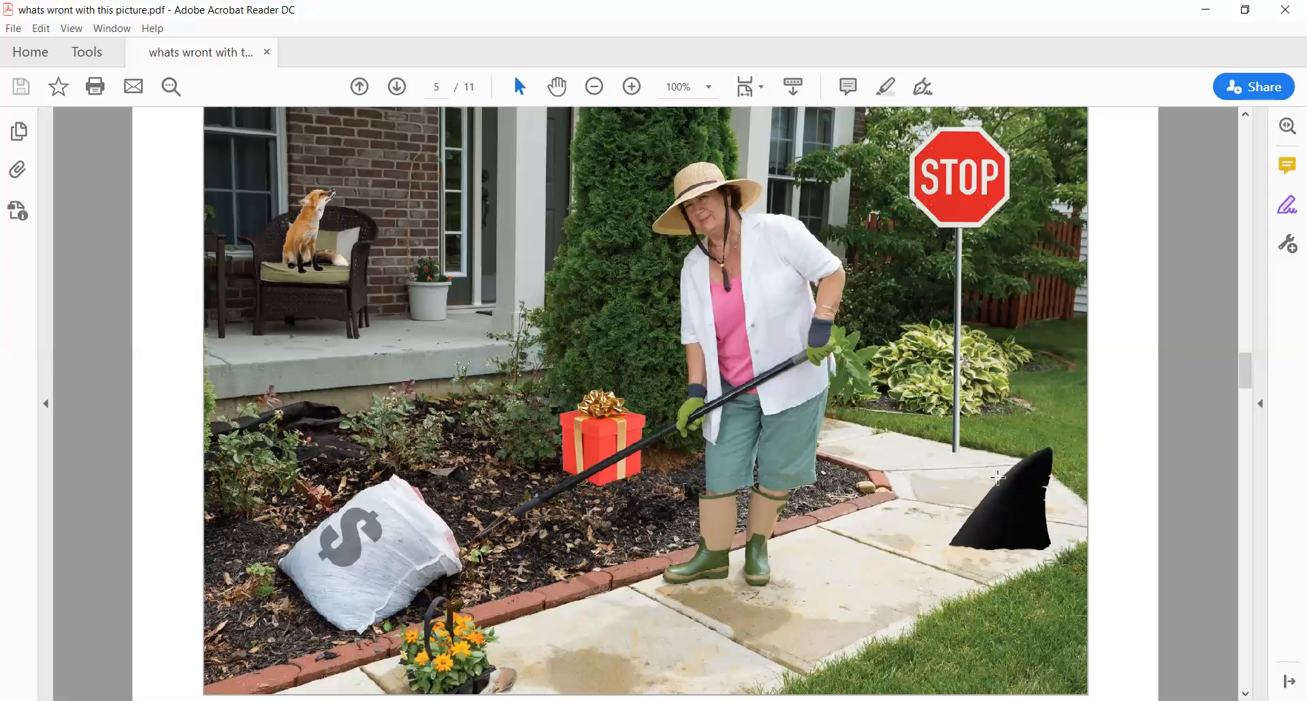
{"action": "mouse_move", "coordinate": [816, 67]}
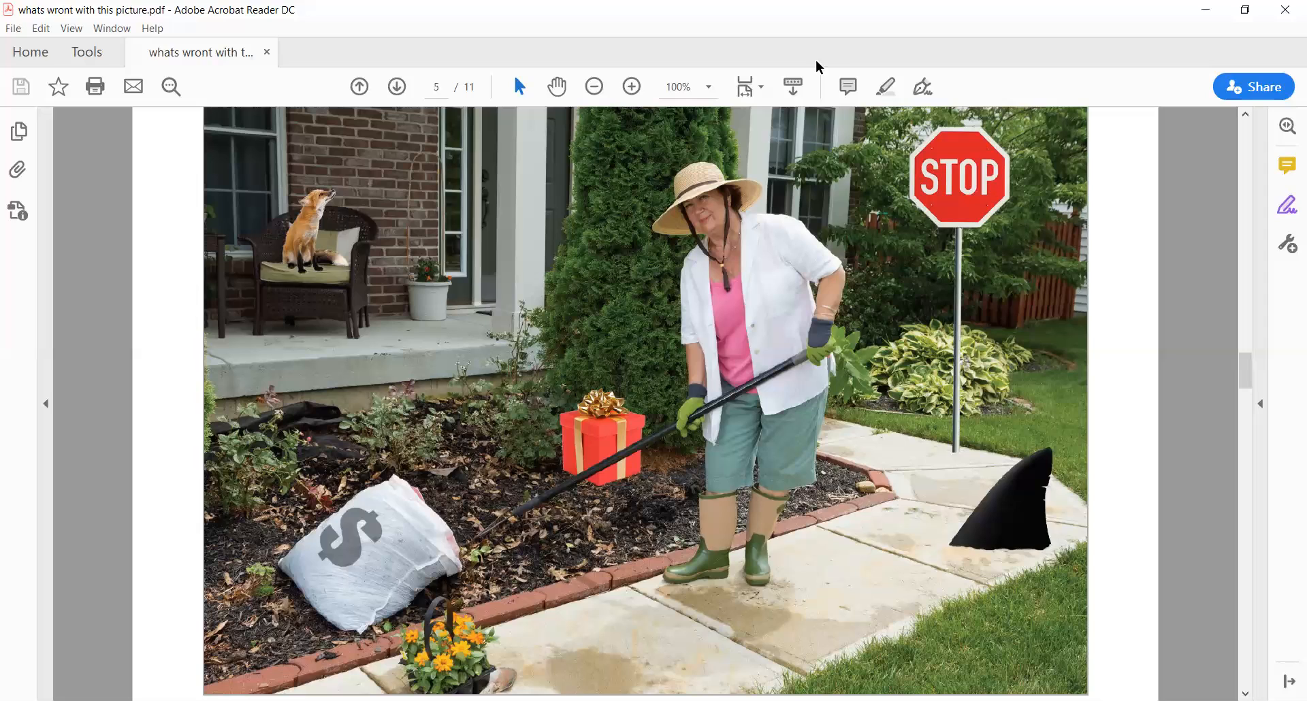